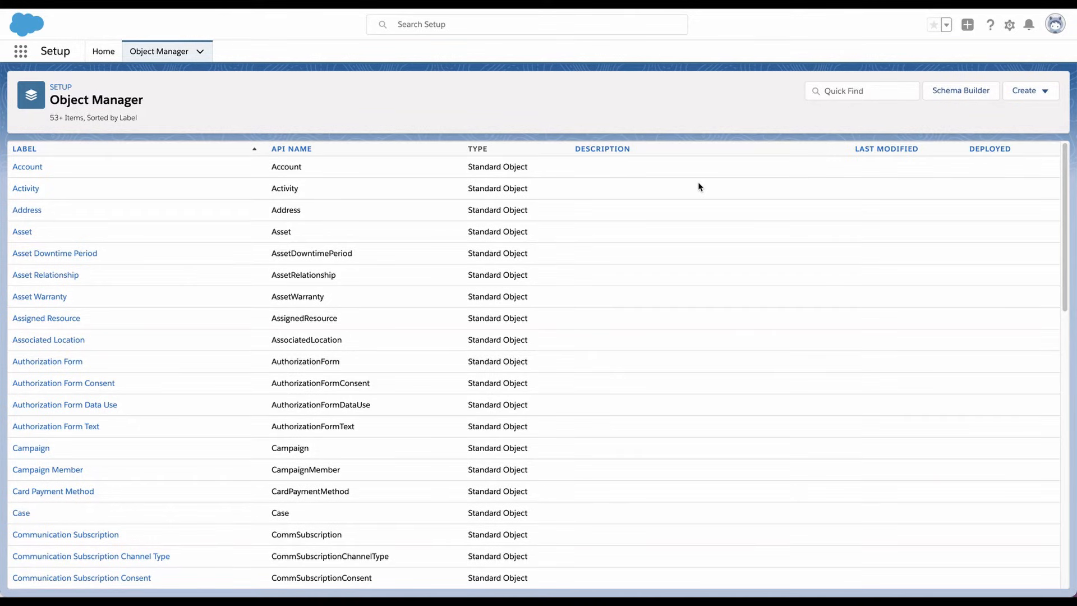
pyautogui.moveTo(558, 105)
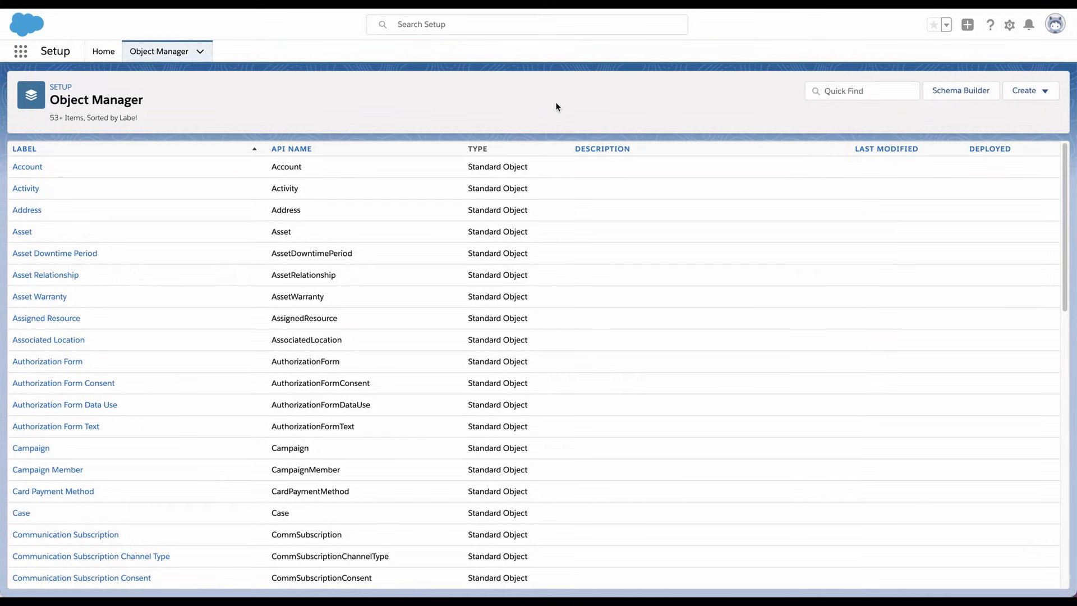
# - Create a custom object with label Project and plural label Projects, then save it
pyautogui.click(1030, 89)
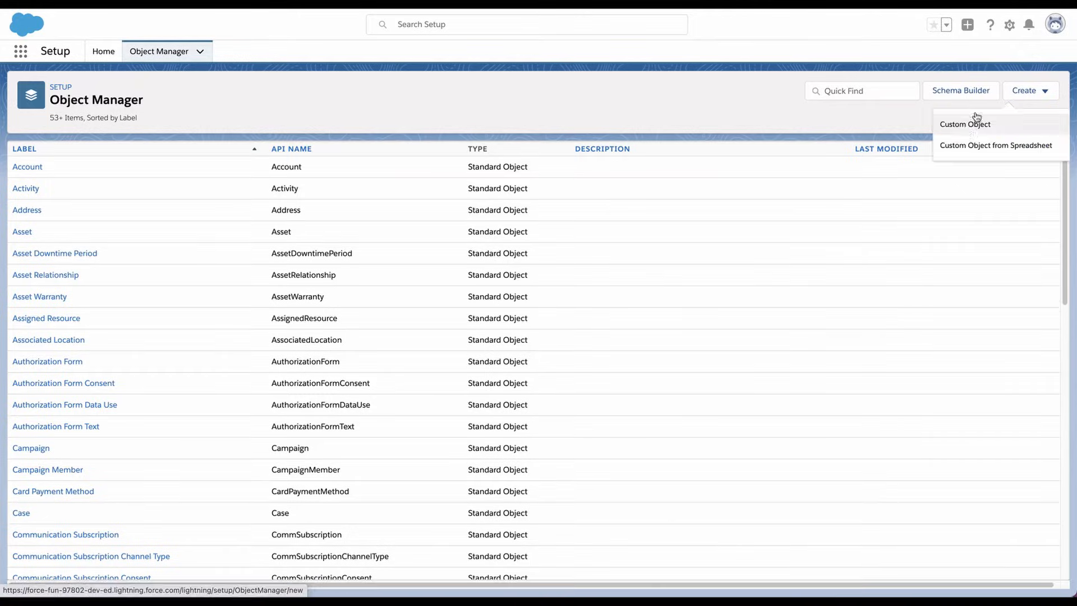
pyautogui.click(965, 124)
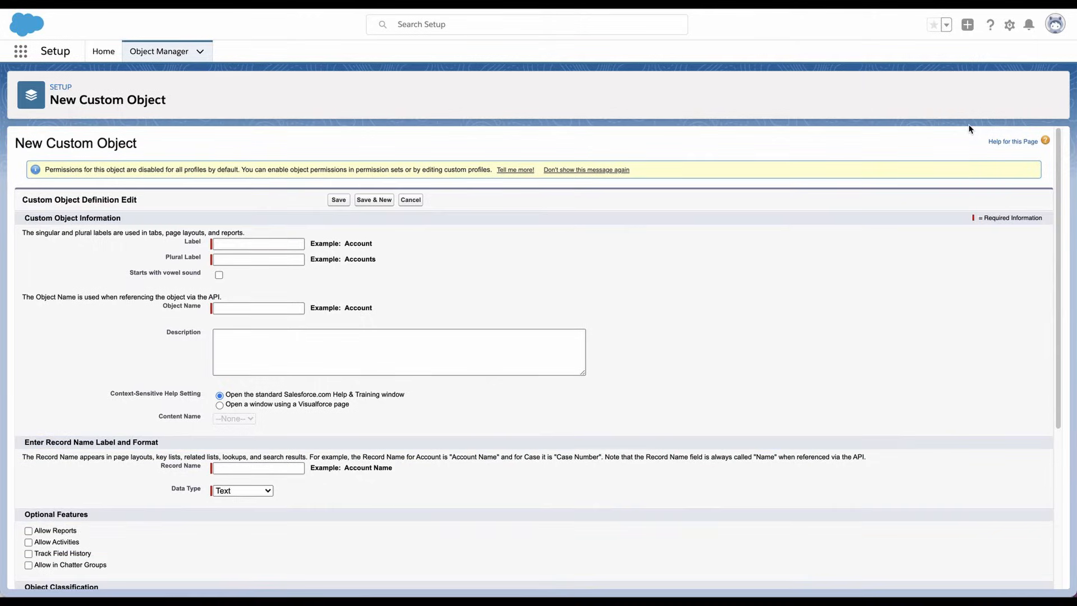
pyautogui.click(257, 243)
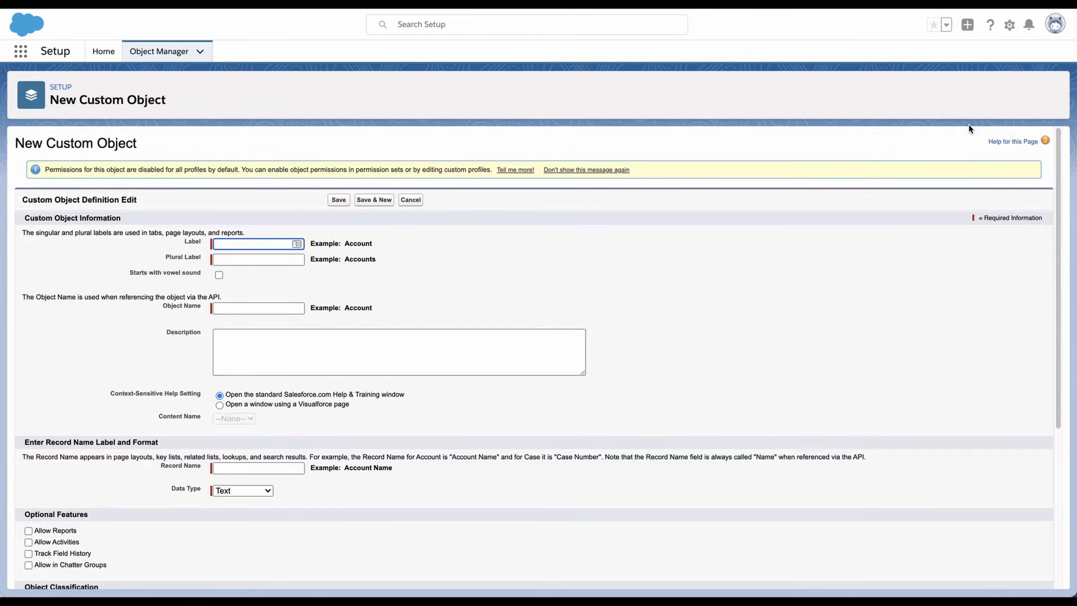
pyautogui.write('Proje')
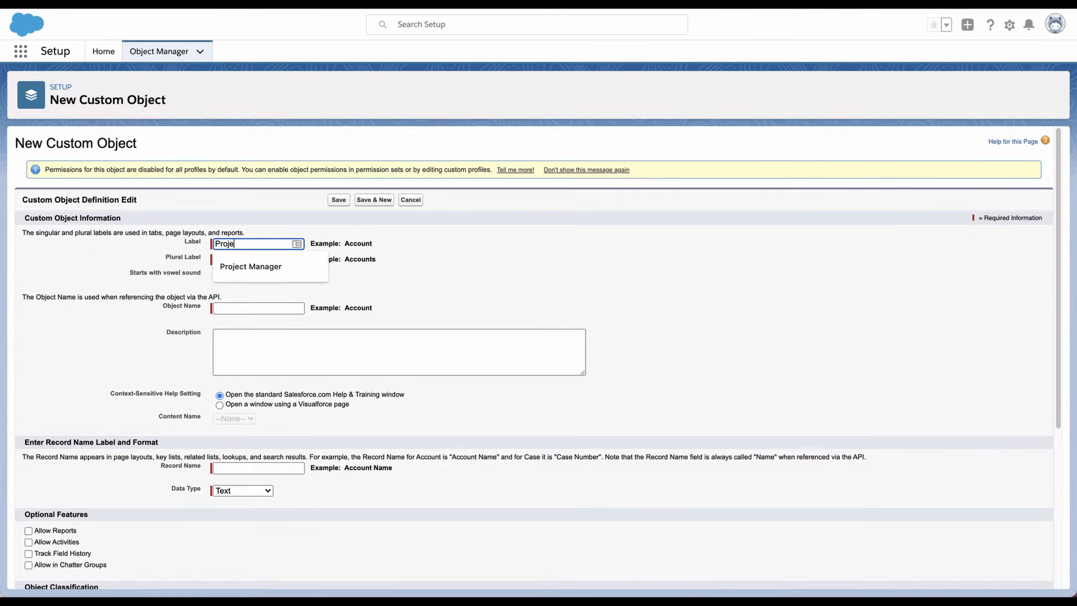
pyautogui.click(249, 267)
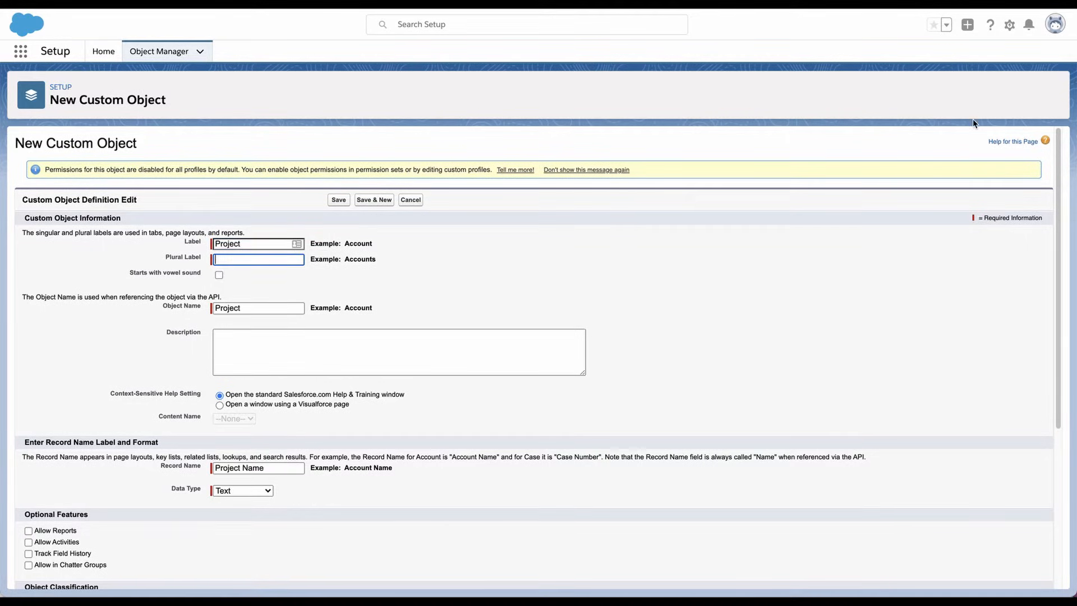
pyautogui.write('Projects')
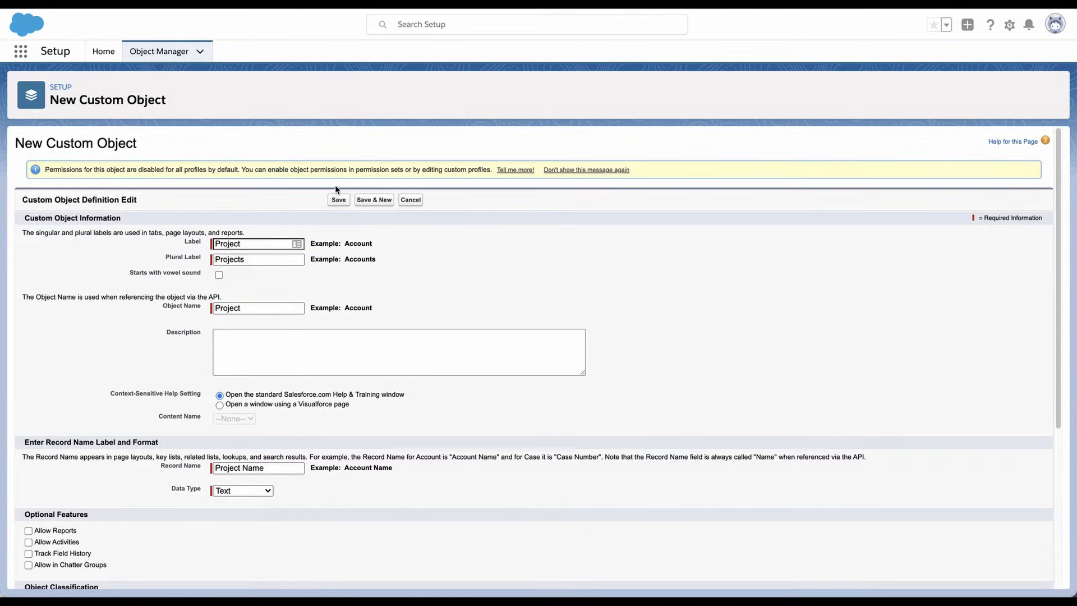
pyautogui.click(338, 199)
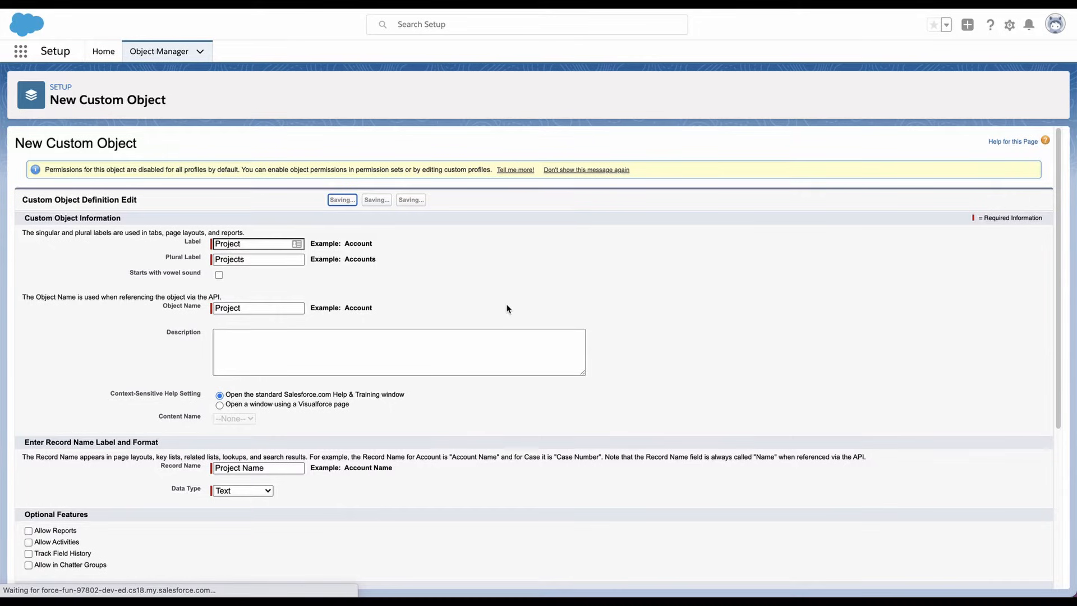
pyautogui.moveTo(492, 306)
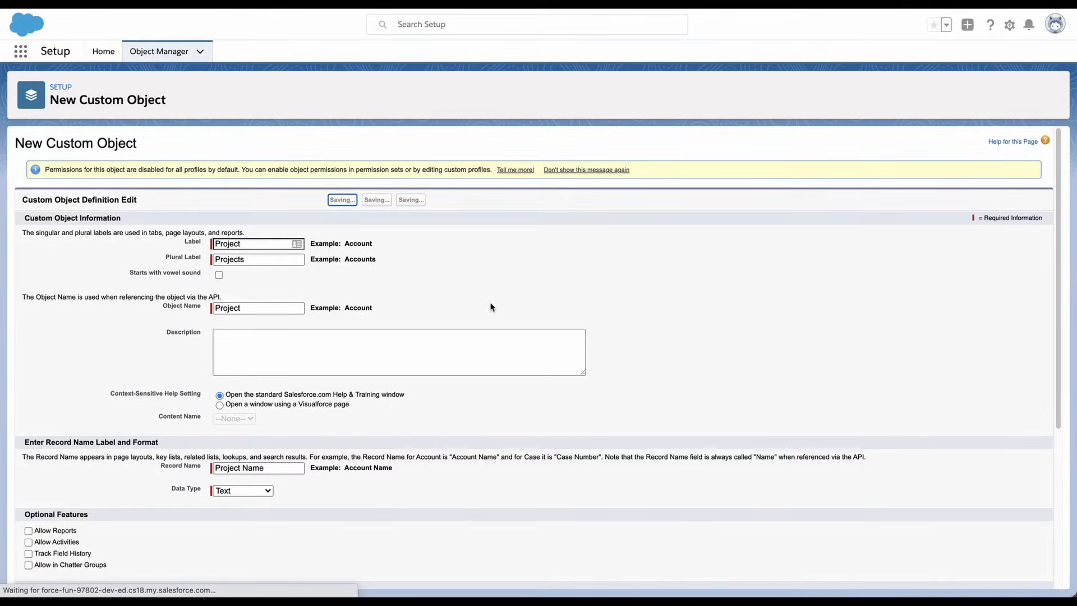
pyautogui.moveTo(487, 306)
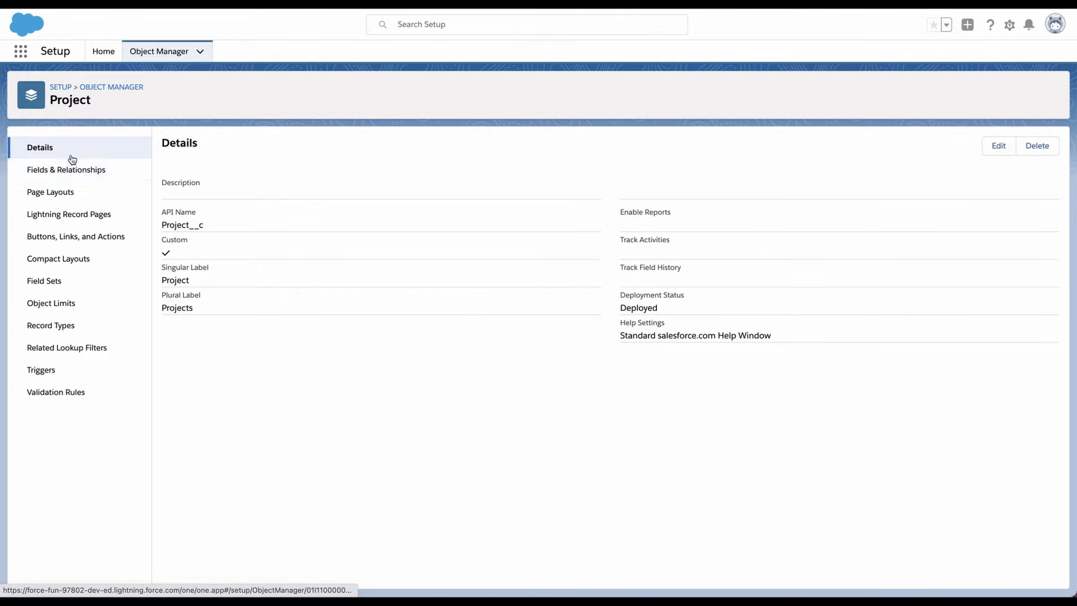
# - Add a lookup relationship field on Project related to Account, with child relationship Projects
pyautogui.click(66, 170)
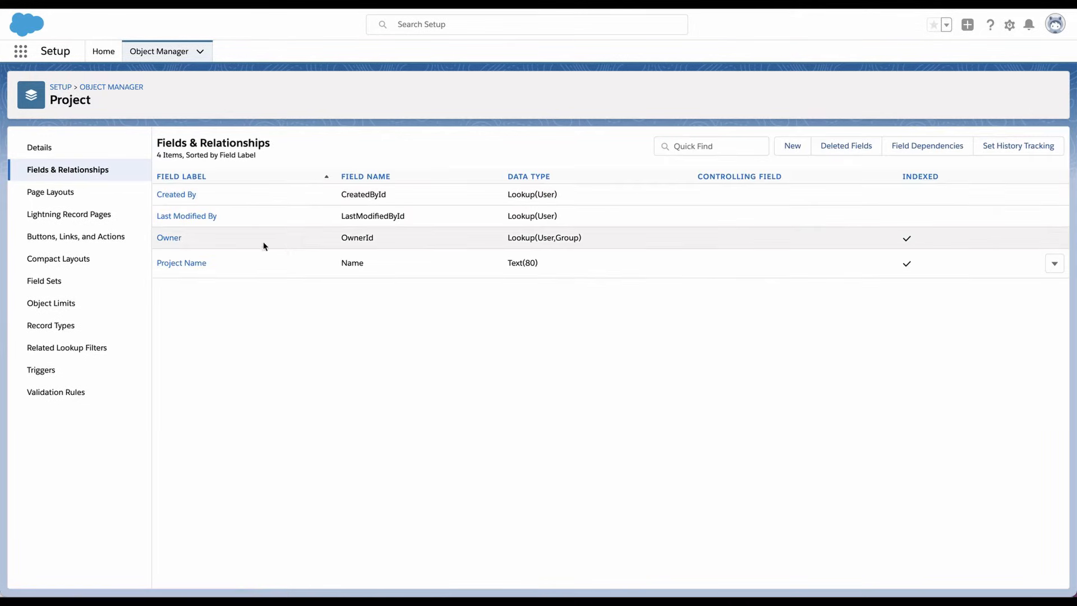
pyautogui.click(792, 146)
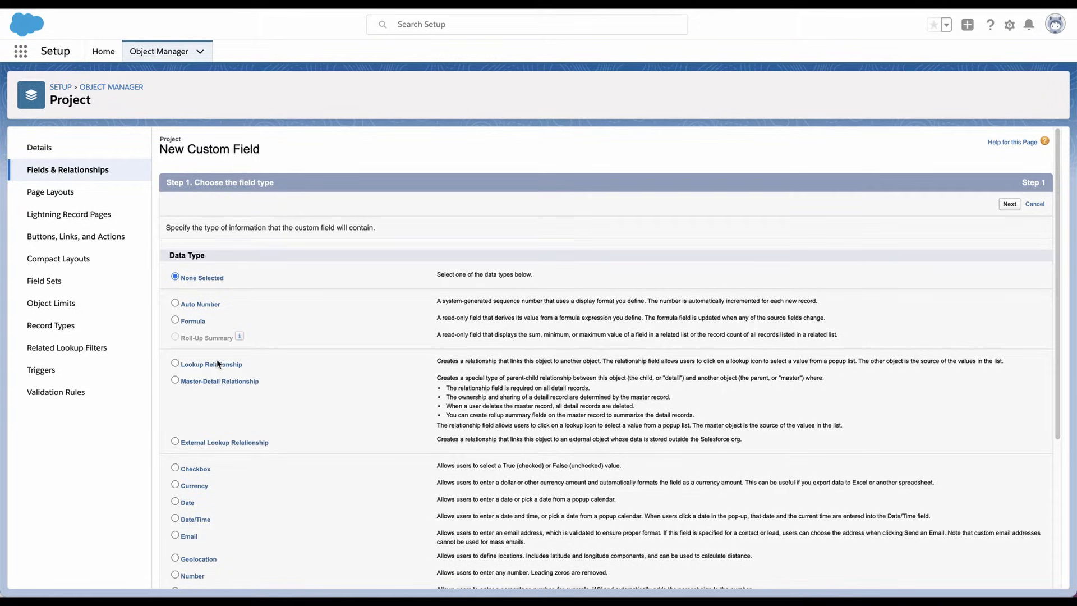
pyautogui.click(177, 363)
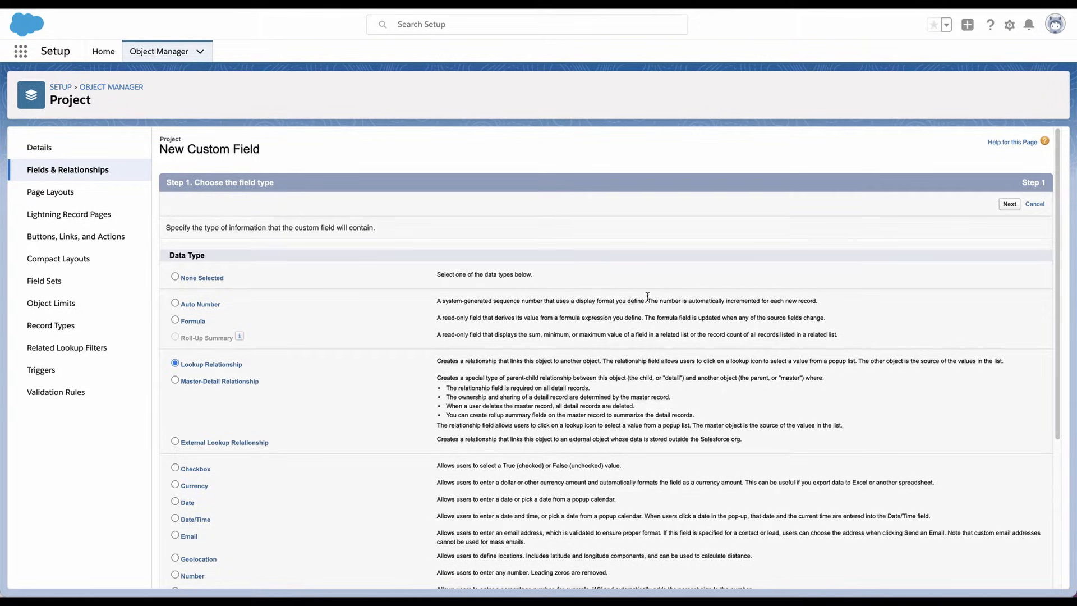
pyautogui.click(1010, 203)
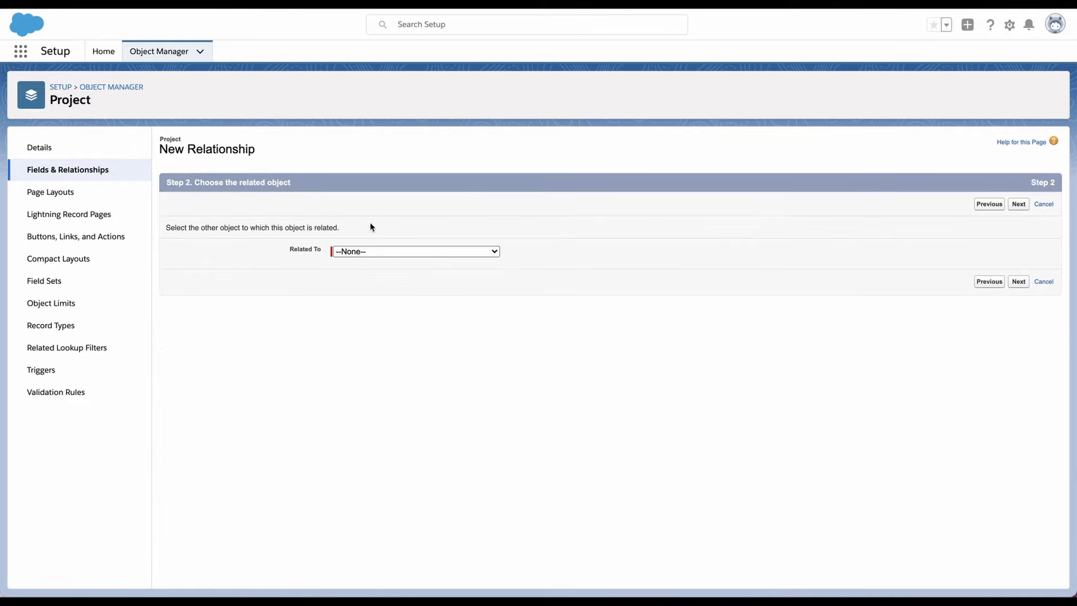
pyautogui.click(415, 252)
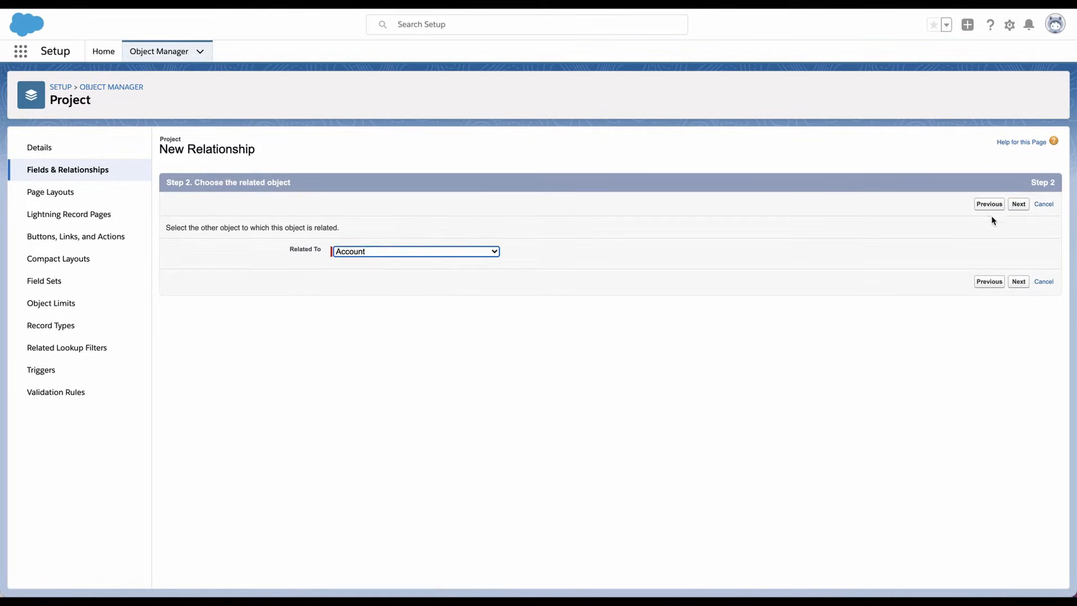
pyautogui.click(1019, 203)
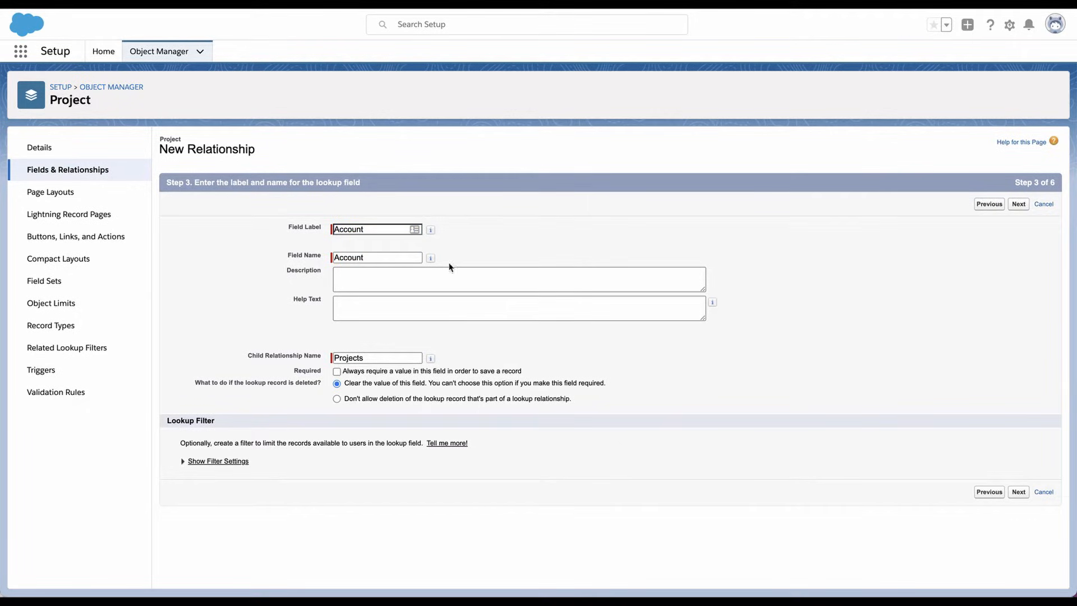
pyautogui.moveTo(239, 359)
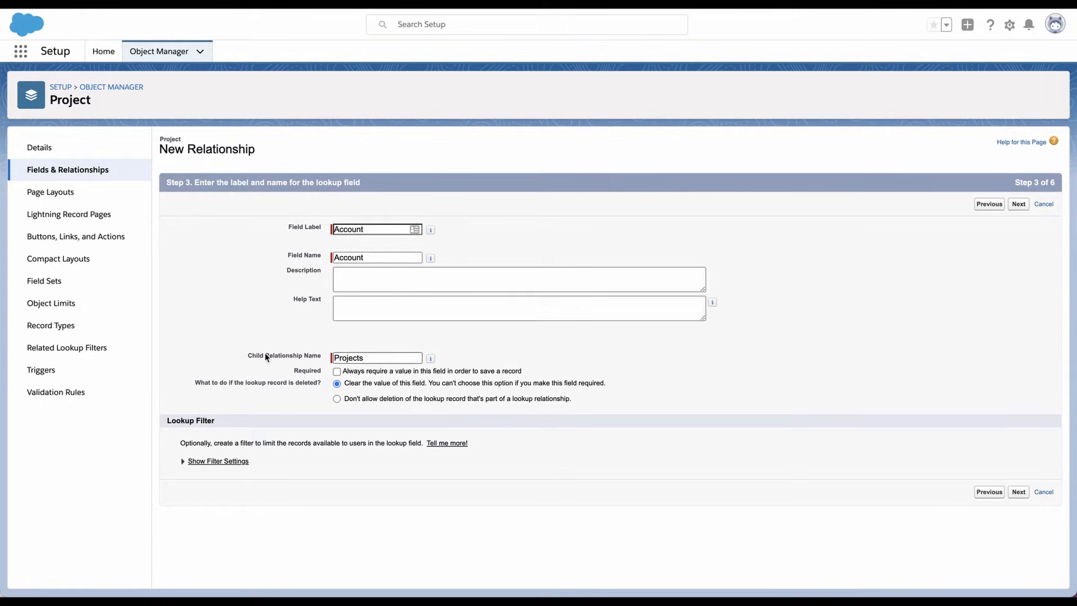
pyautogui.moveTo(273, 351)
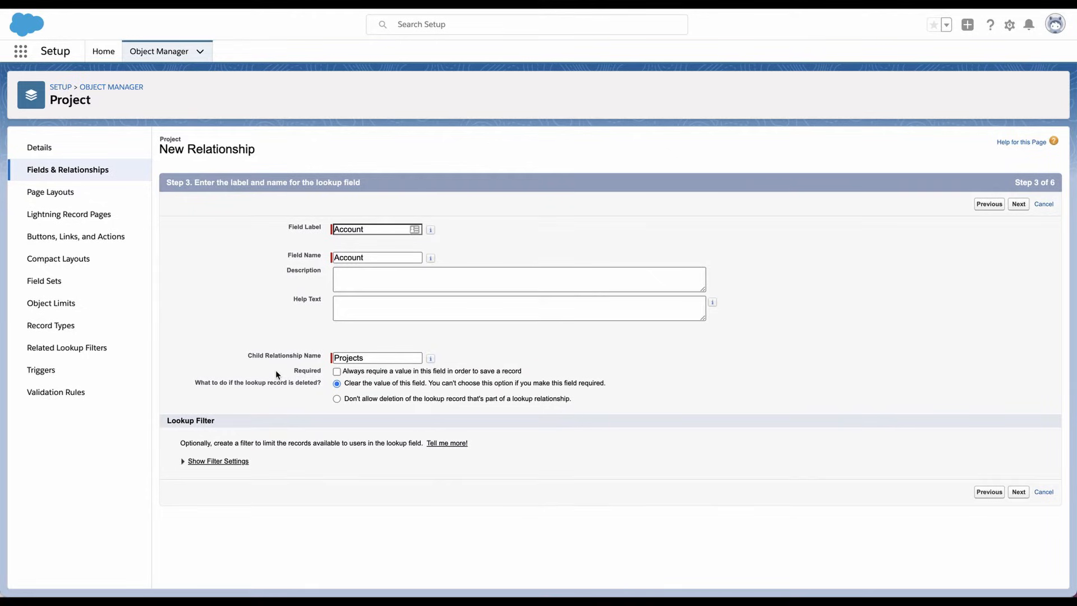
pyautogui.moveTo(350, 326)
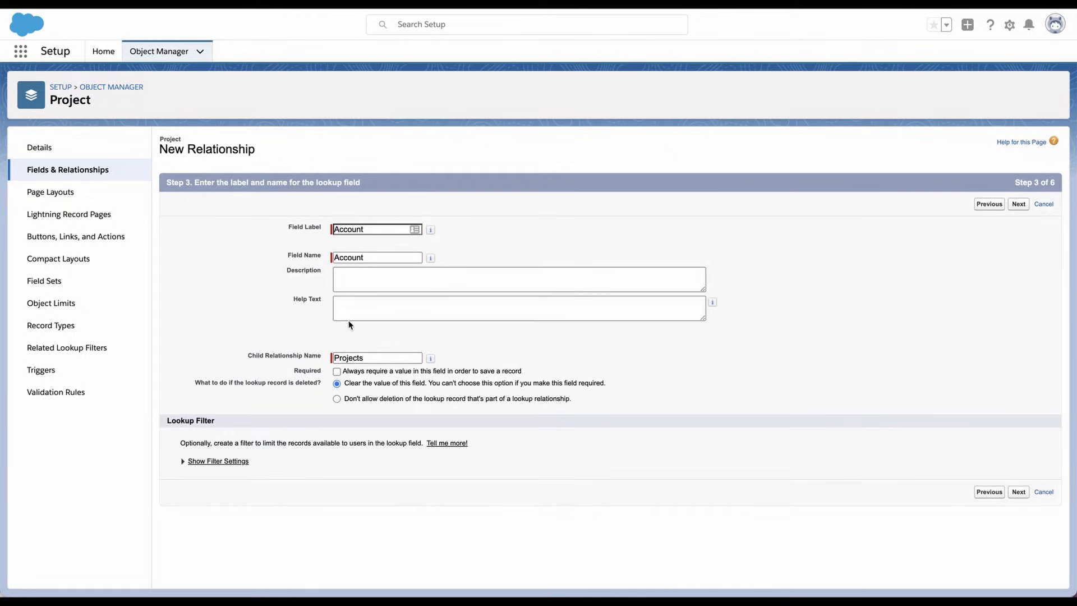
pyautogui.moveTo(292, 269)
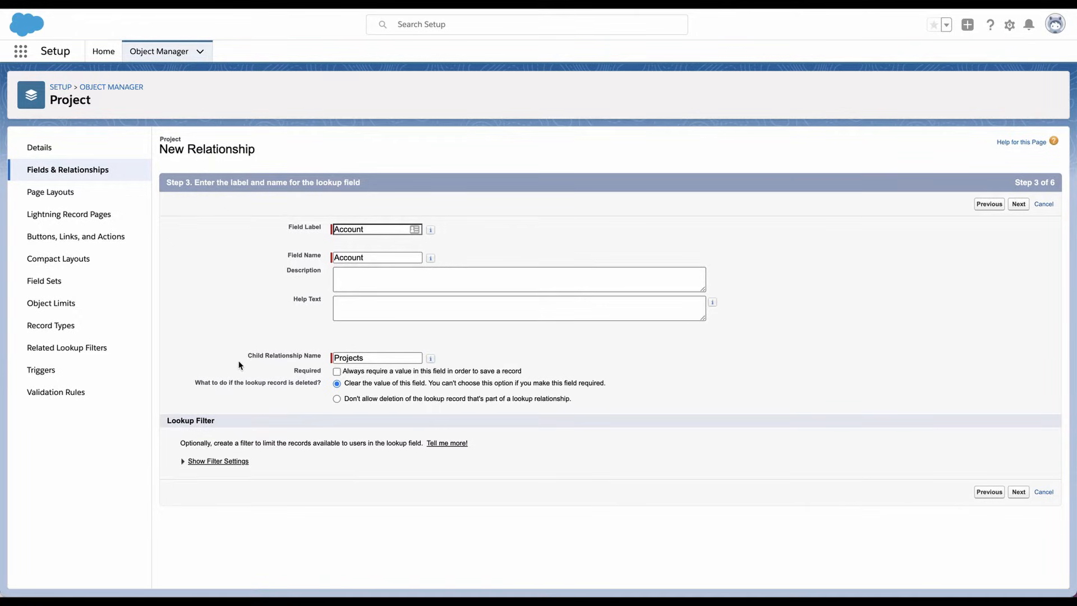
pyautogui.moveTo(260, 354)
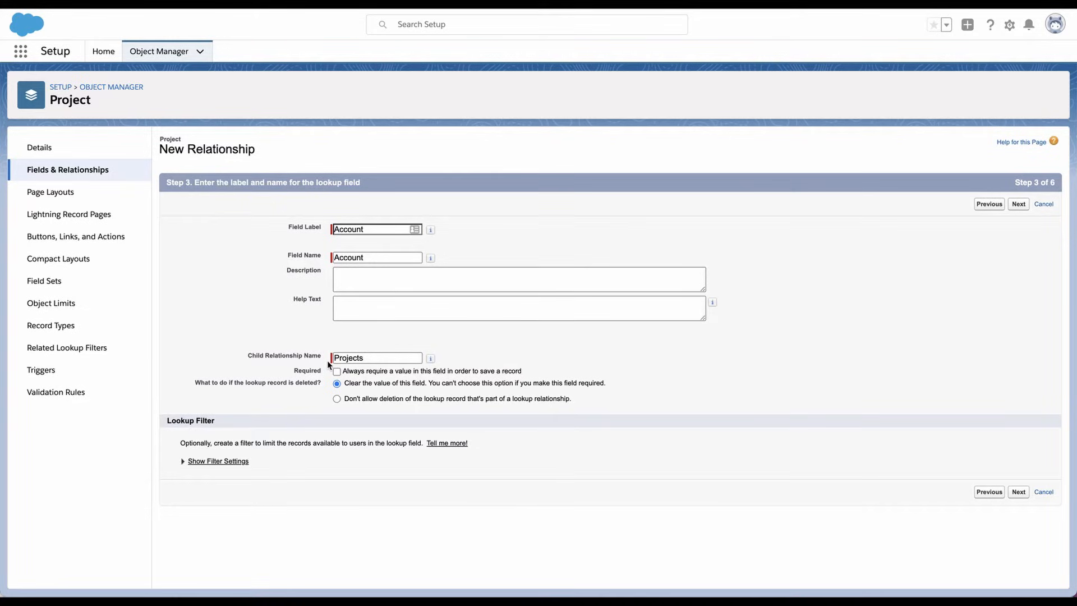
pyautogui.click(377, 358)
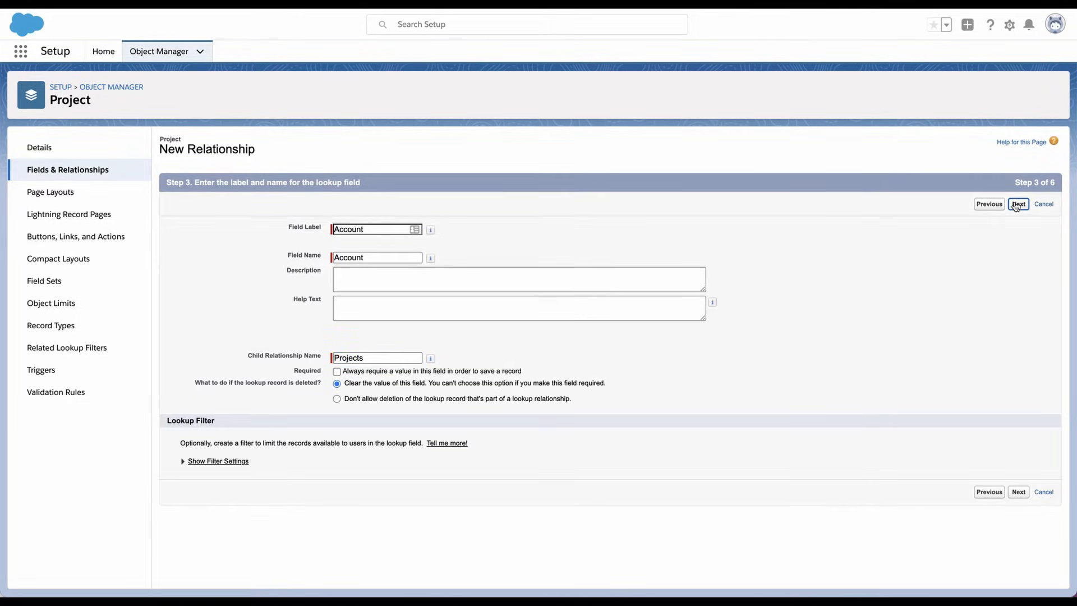
# - Accept default field-level security and Project Layout placement, reaching the related list settings
pyautogui.click(1019, 203)
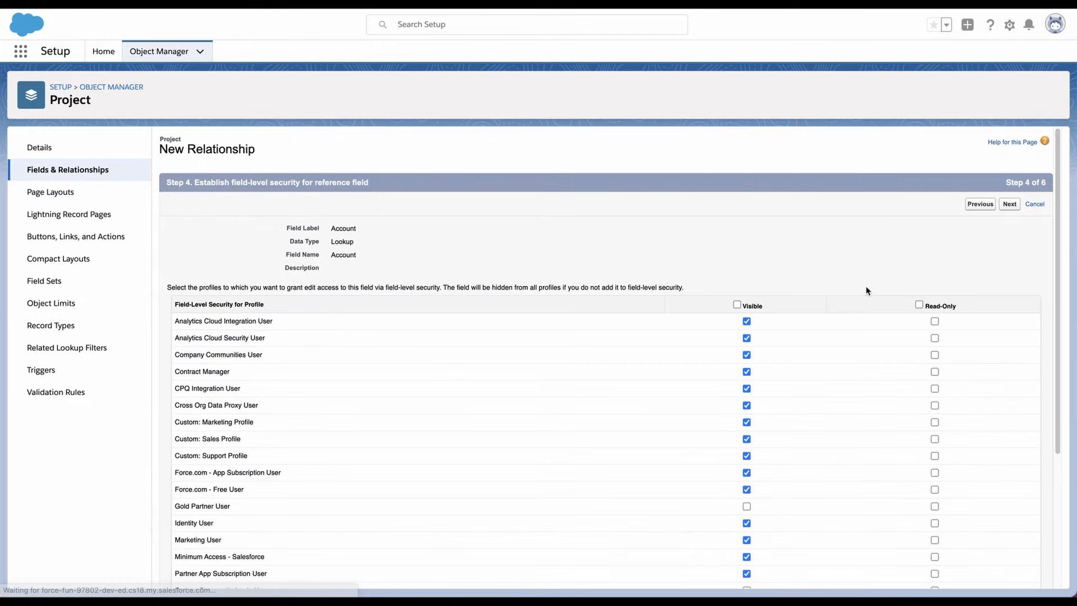
pyautogui.scroll(-3)
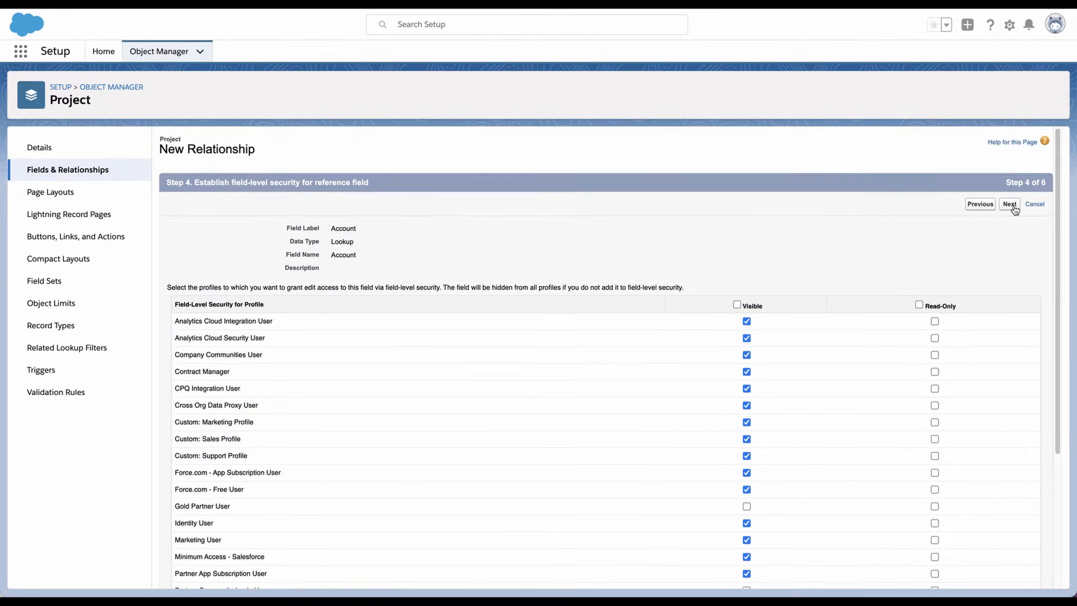
pyautogui.click(1010, 203)
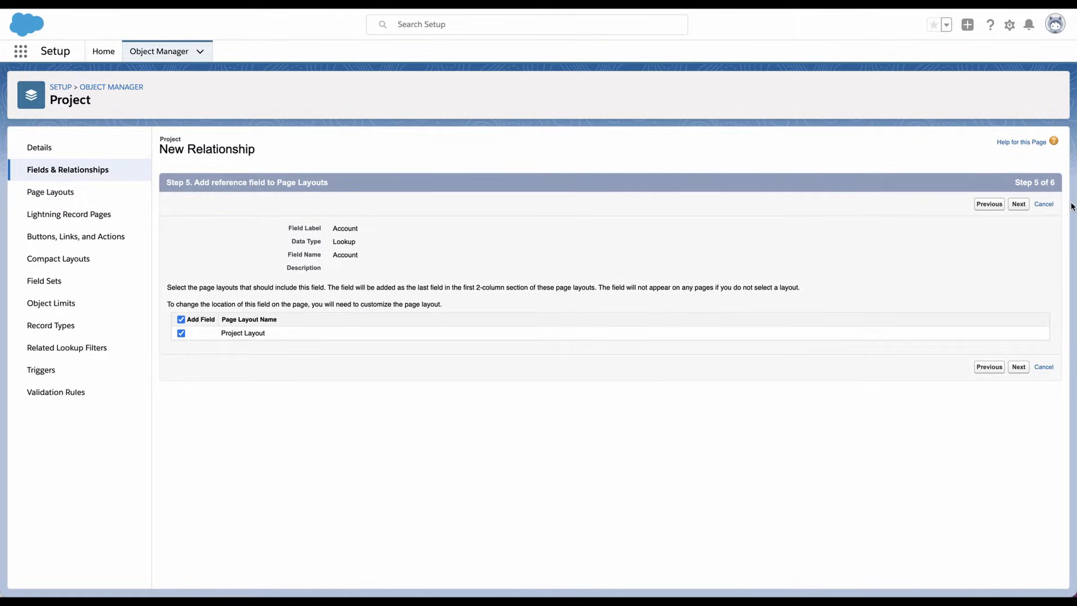
pyautogui.click(1019, 203)
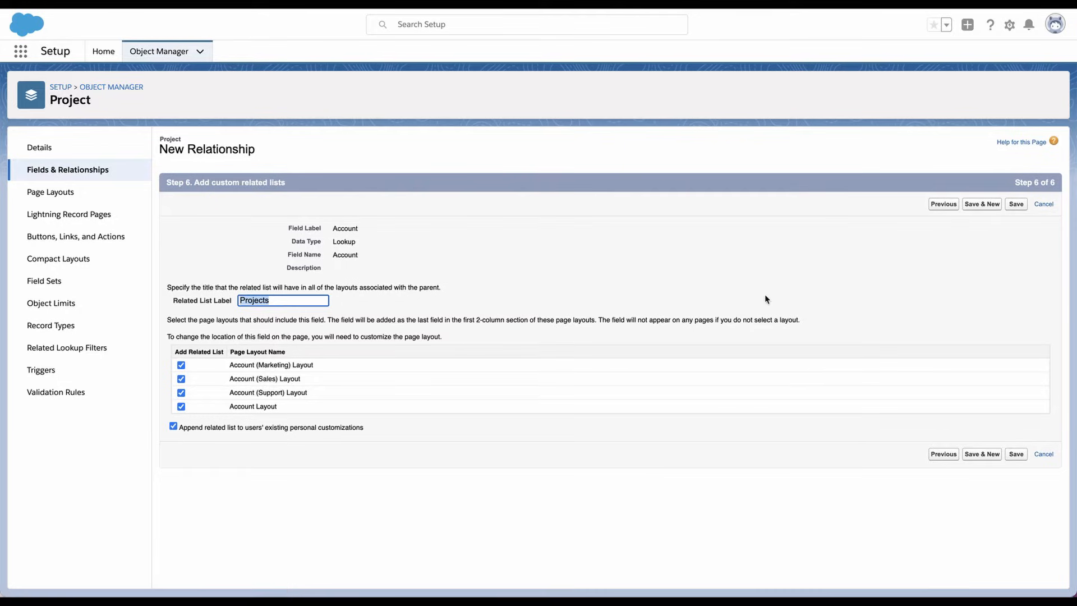
pyautogui.moveTo(386, 330)
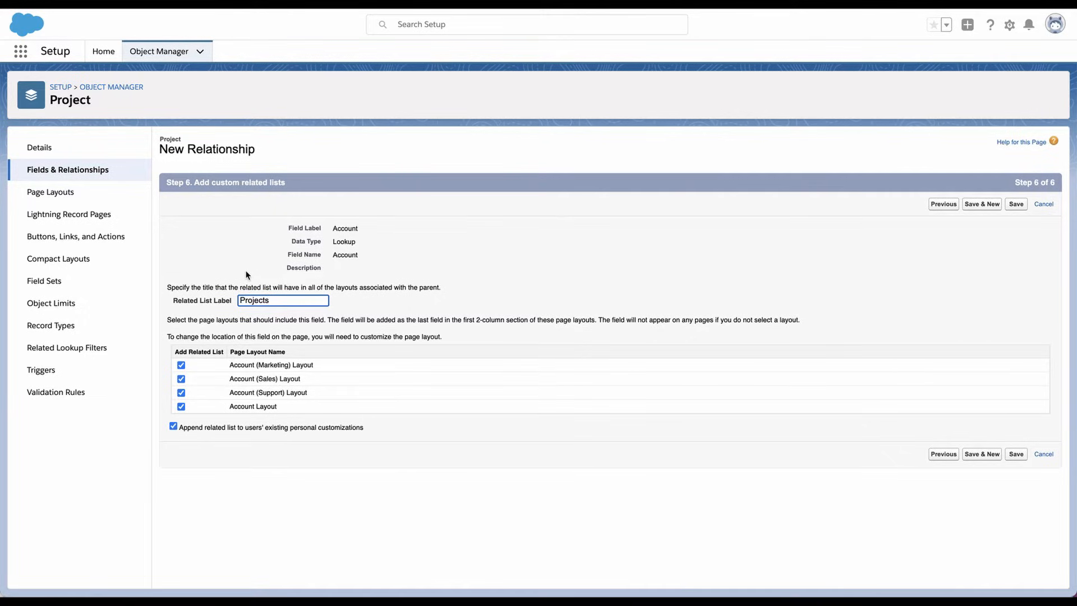
pyautogui.moveTo(189, 301)
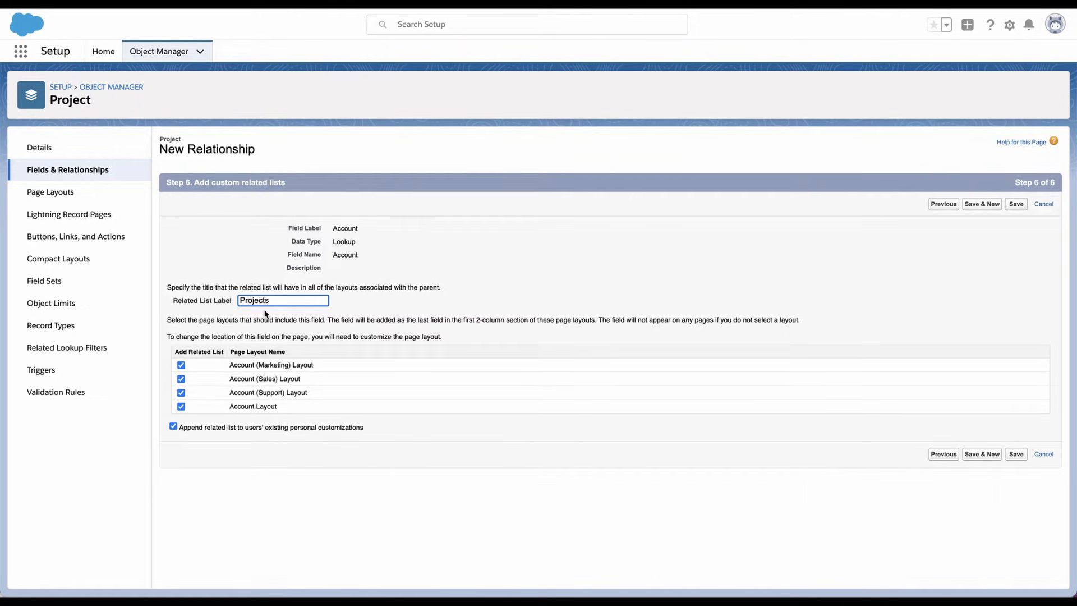
pyautogui.moveTo(411, 296)
pyautogui.write(' List')
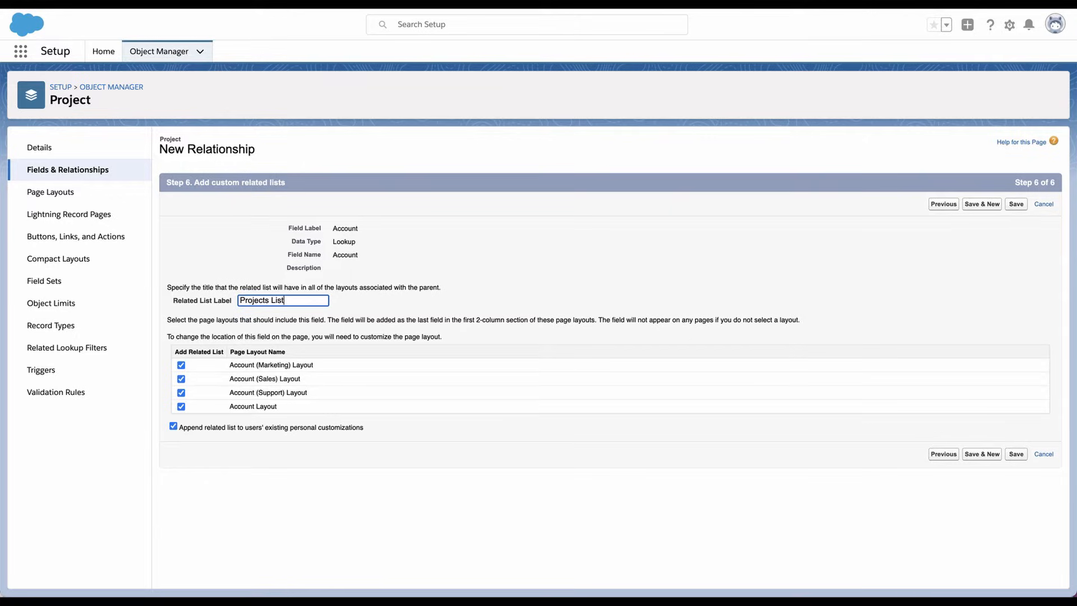
pyautogui.moveTo(1024, 216)
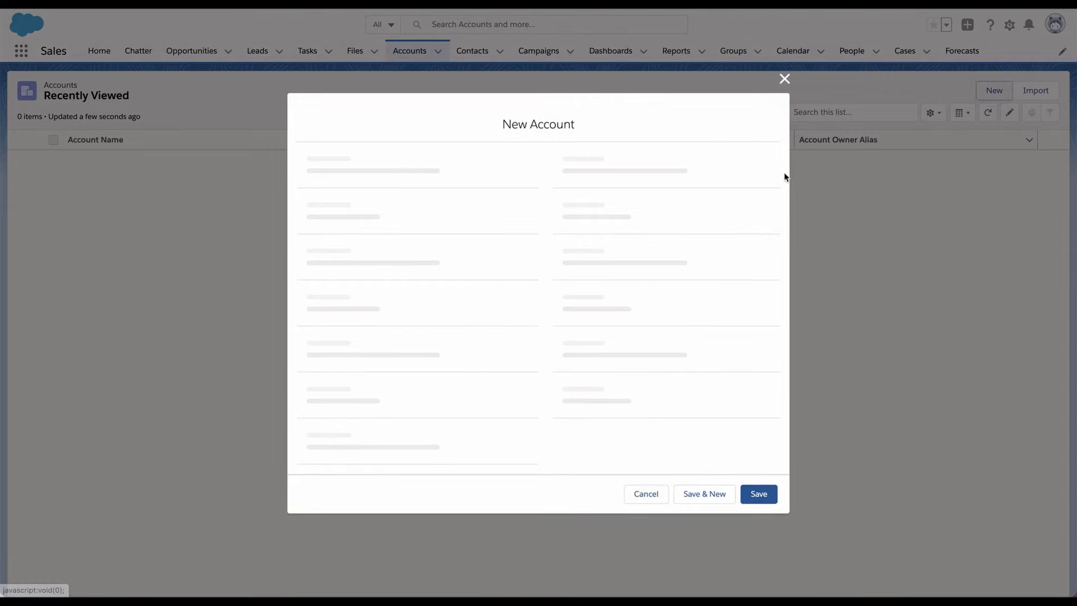
# - Enter Acme Co as the account name and save the new account
pyautogui.write('Acme Co')
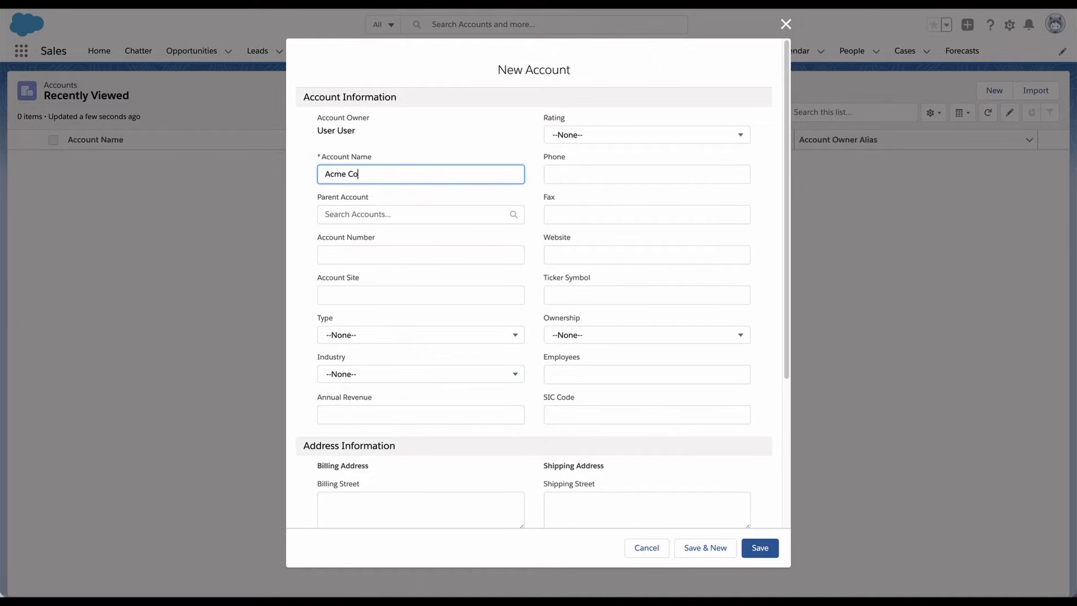
pyautogui.scroll(-3)
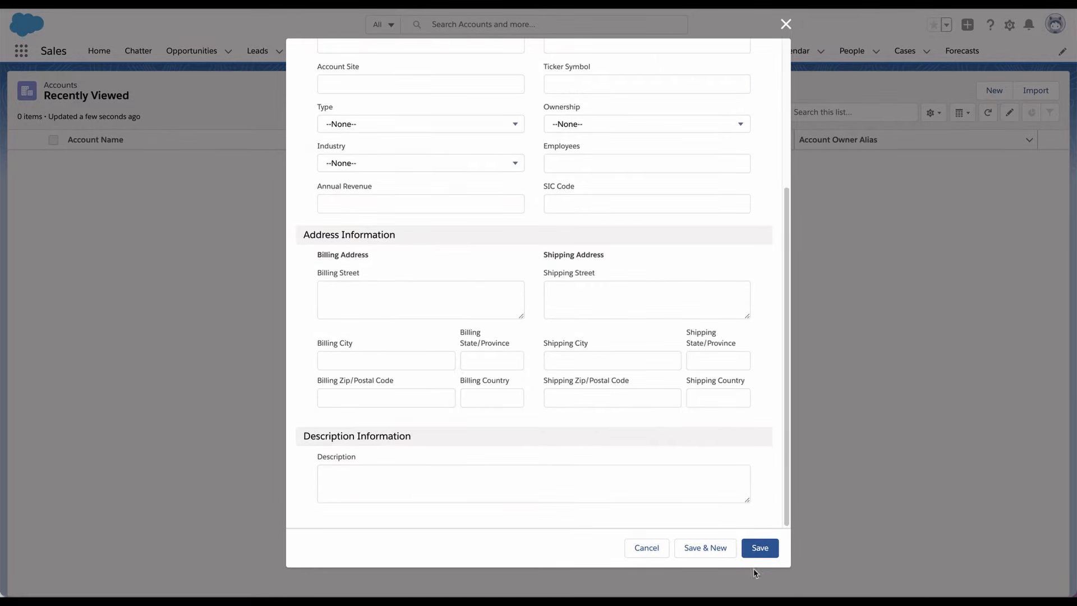
pyautogui.click(759, 547)
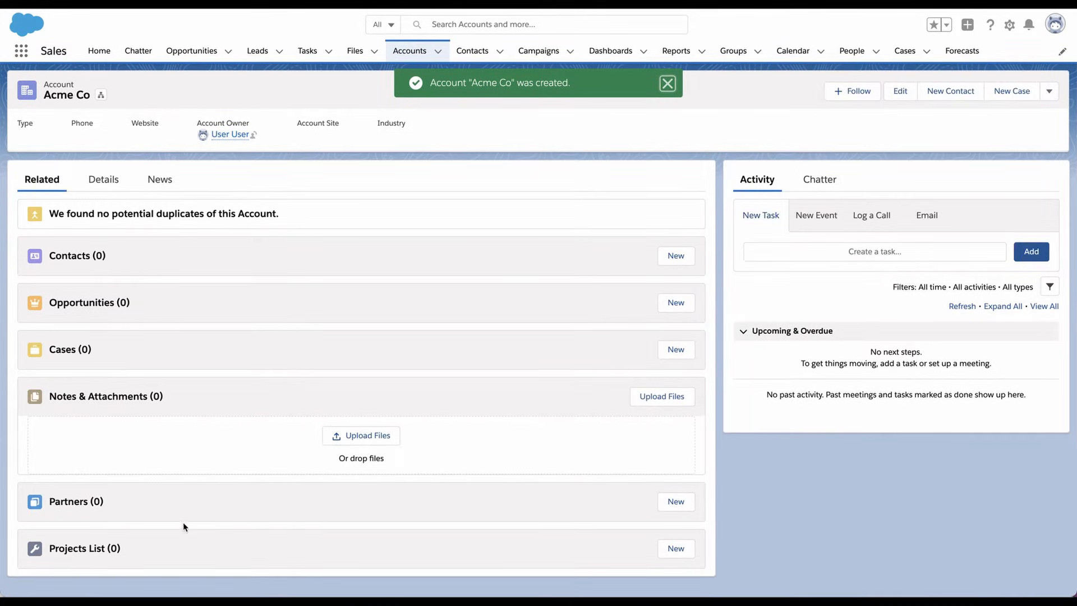
pyautogui.click(666, 83)
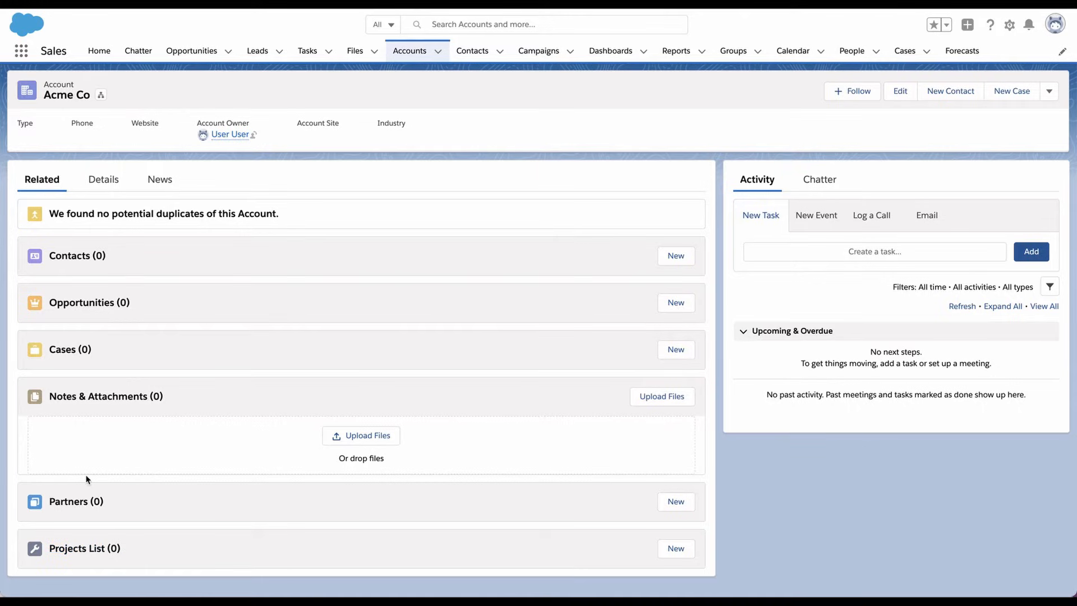
pyautogui.moveTo(93, 550)
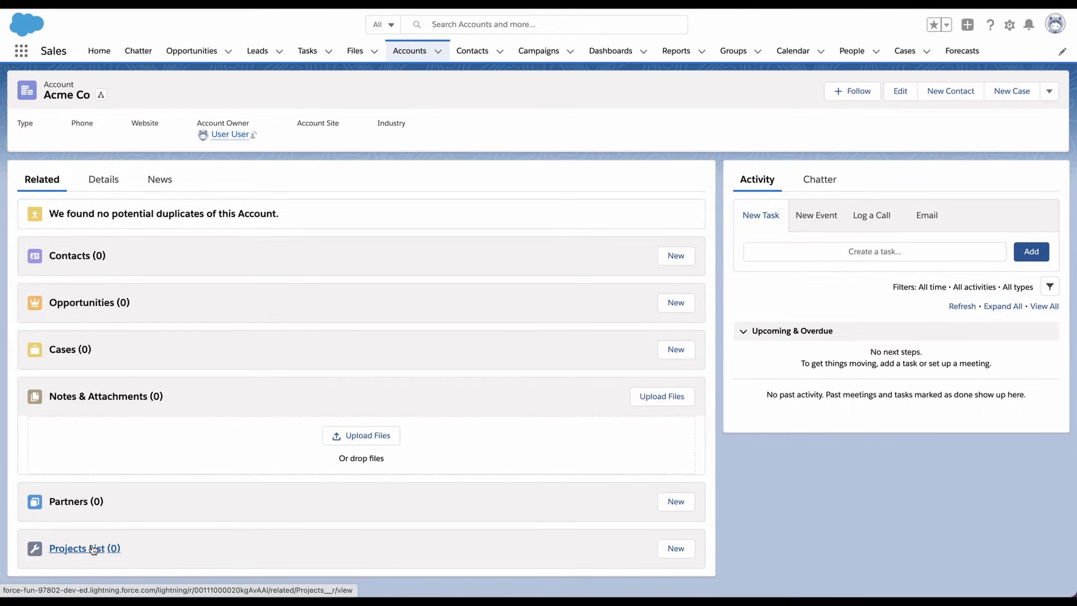
pyautogui.moveTo(92, 550)
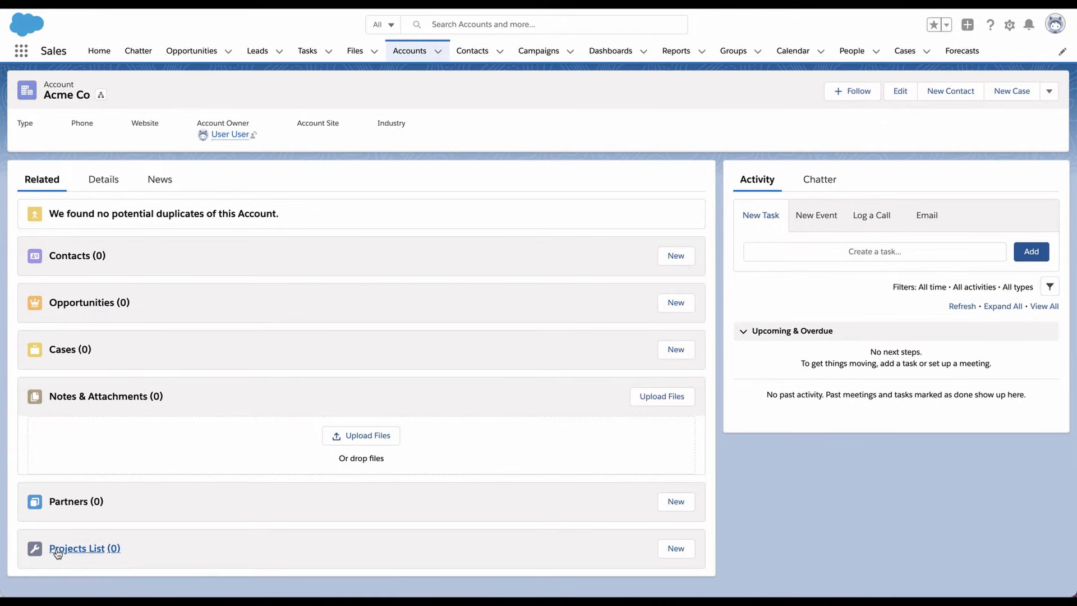
pyautogui.moveTo(56, 554)
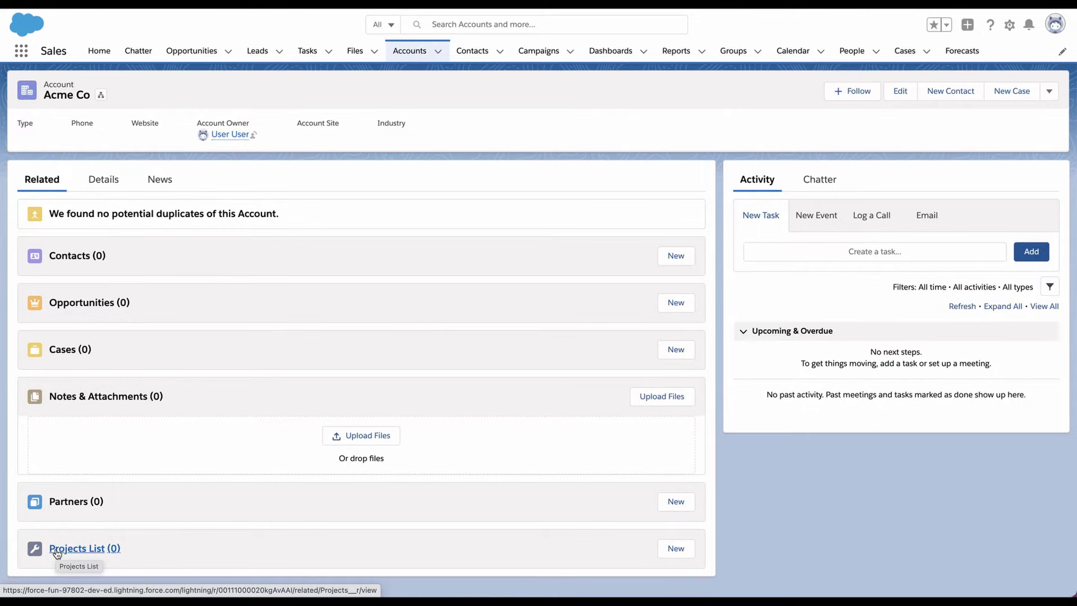
pyautogui.moveTo(235, 473)
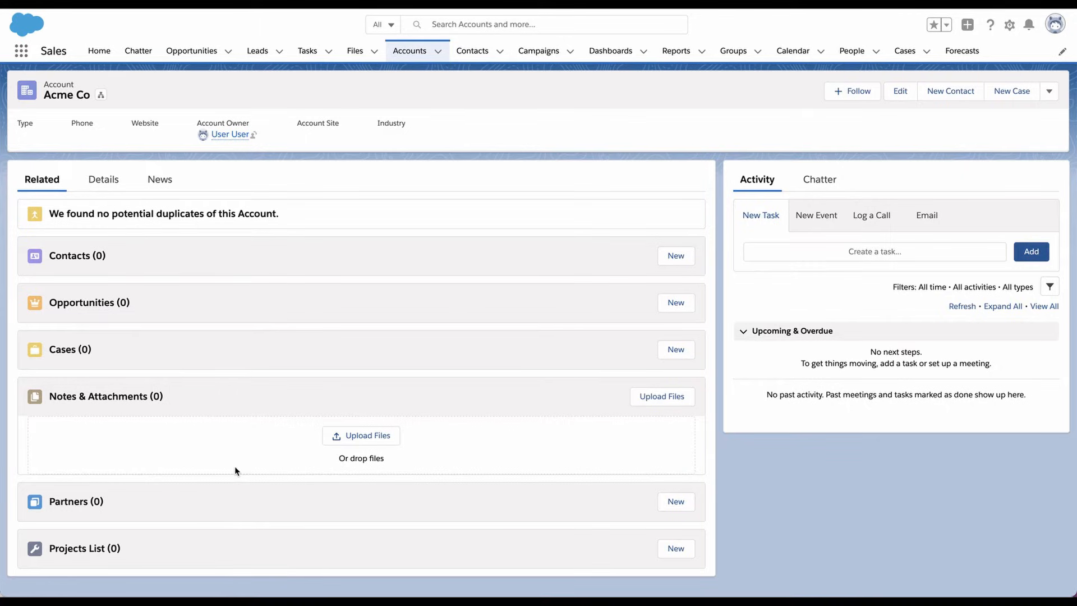
pyautogui.moveTo(233, 453)
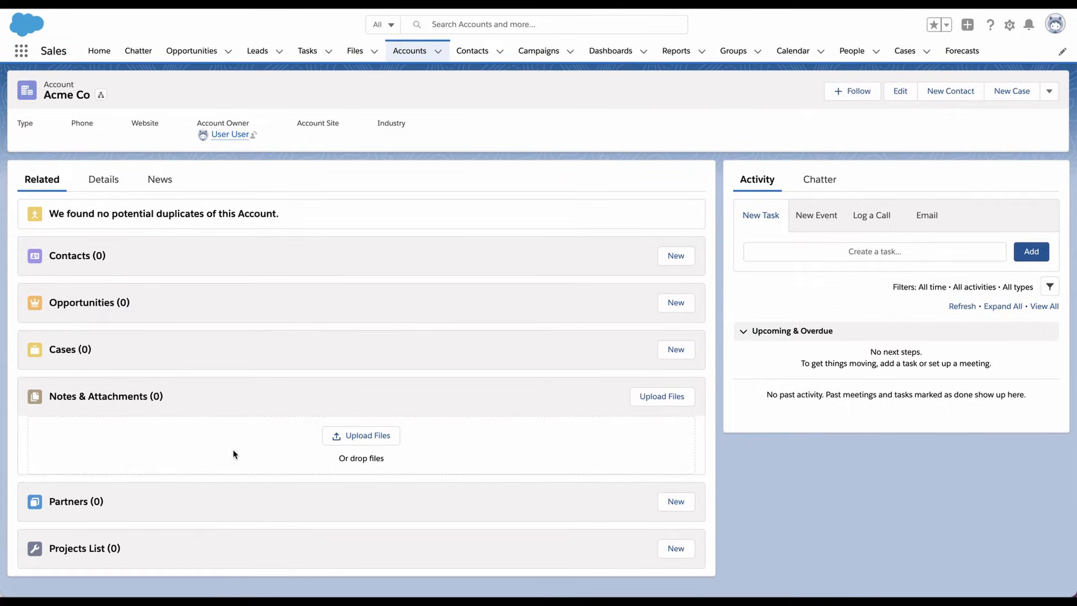
pyautogui.moveTo(236, 451)
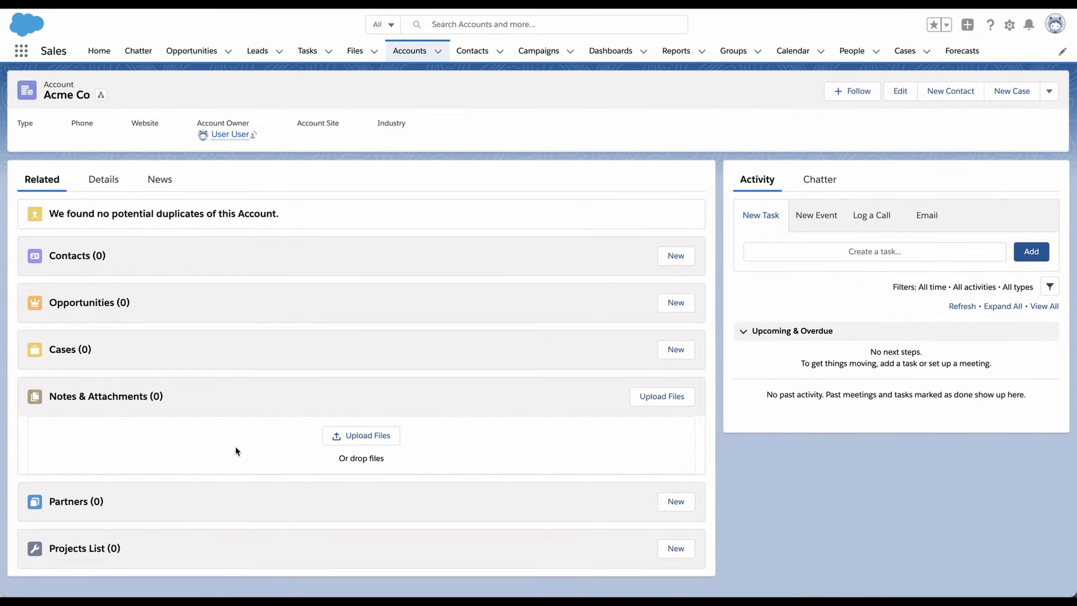